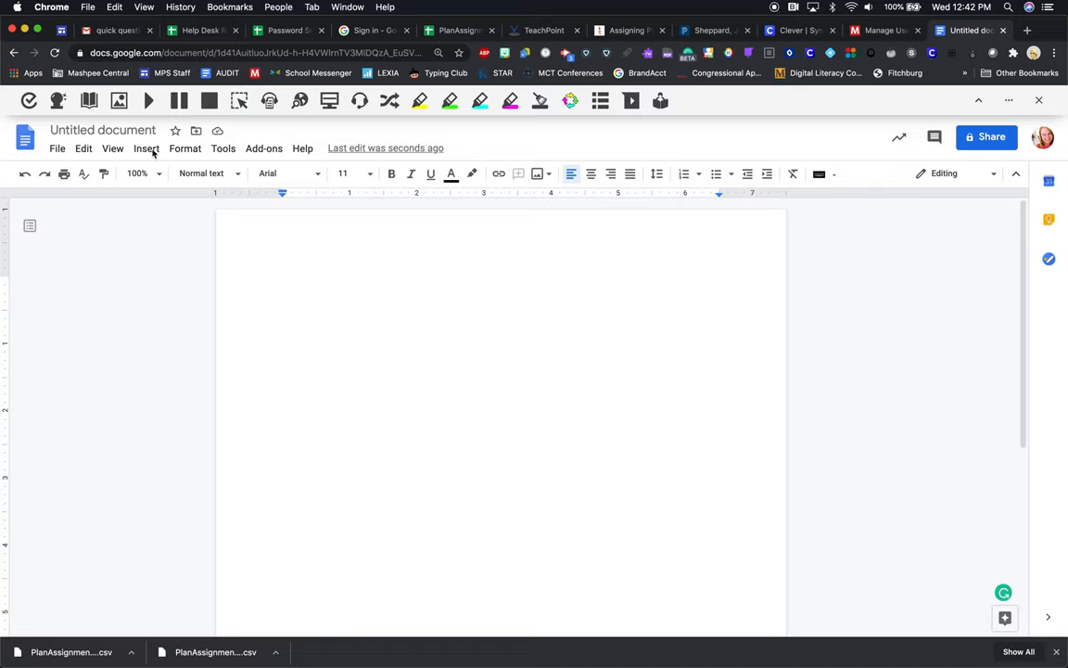
- Start a new blank drawing from the Insert menu
left_click(144, 149)
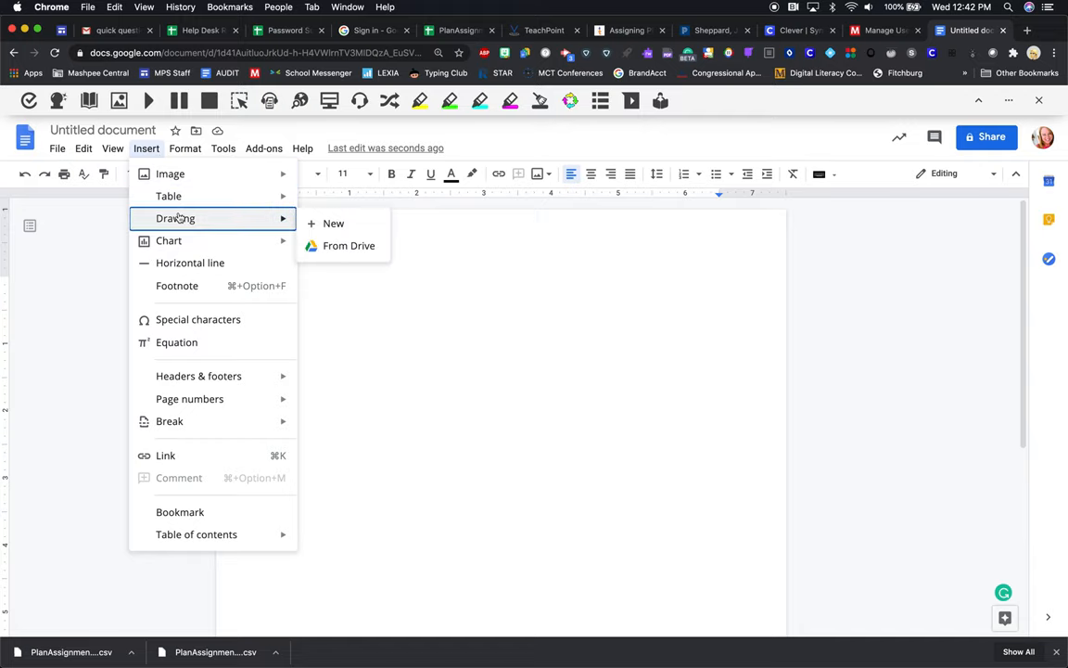
left_click(334, 222)
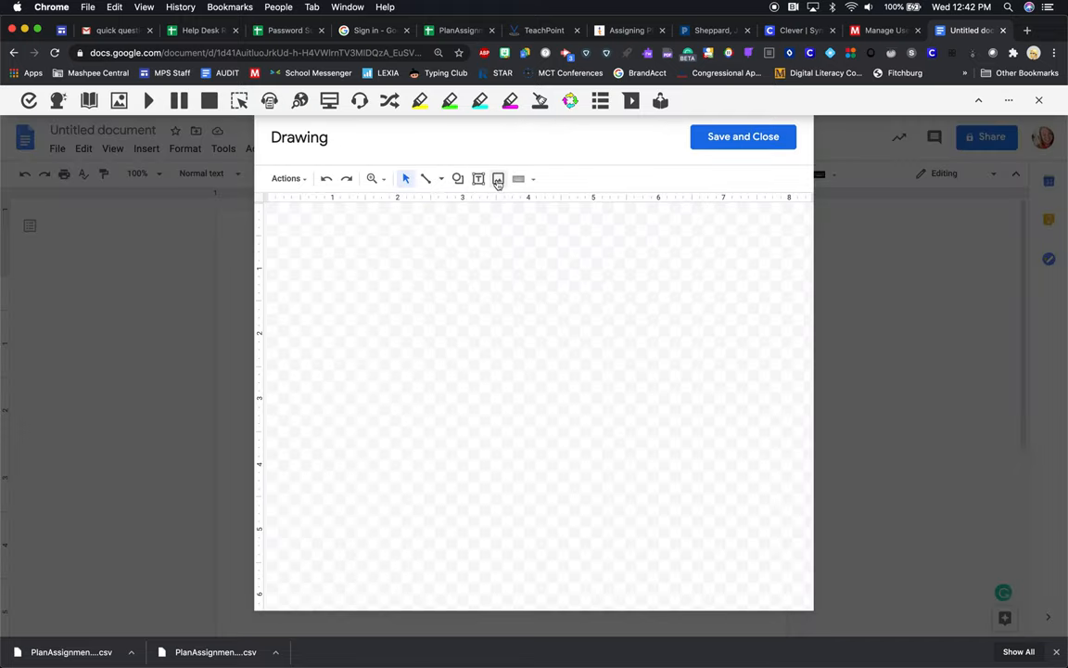
- Insert the starfish beach photo from Your albums onto the canvas
left_click(497, 178)
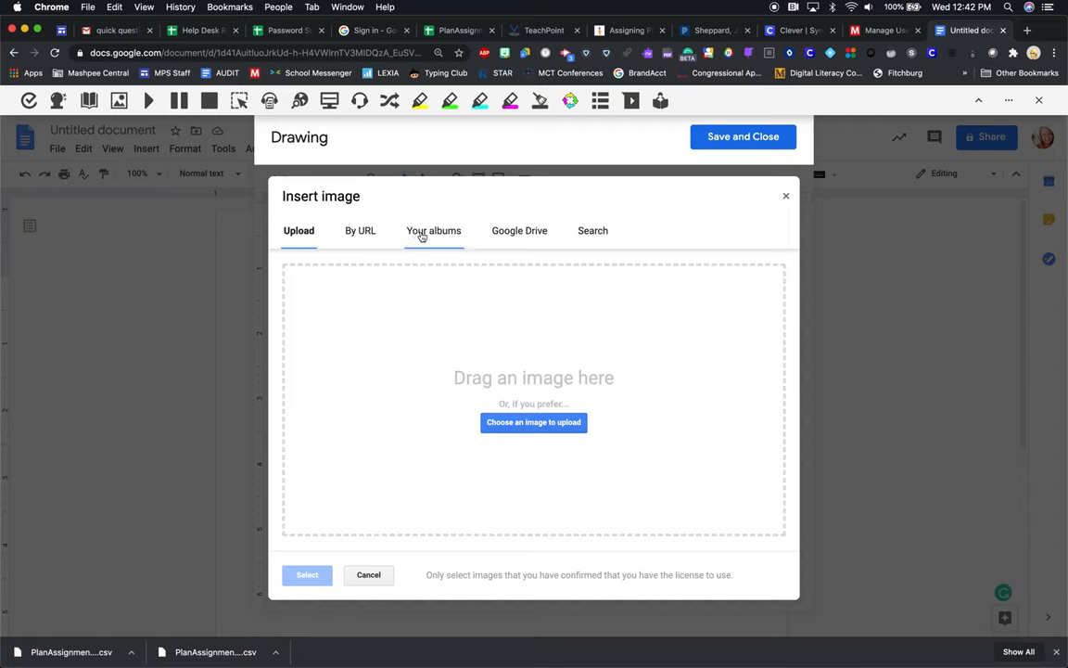
left_click(434, 230)
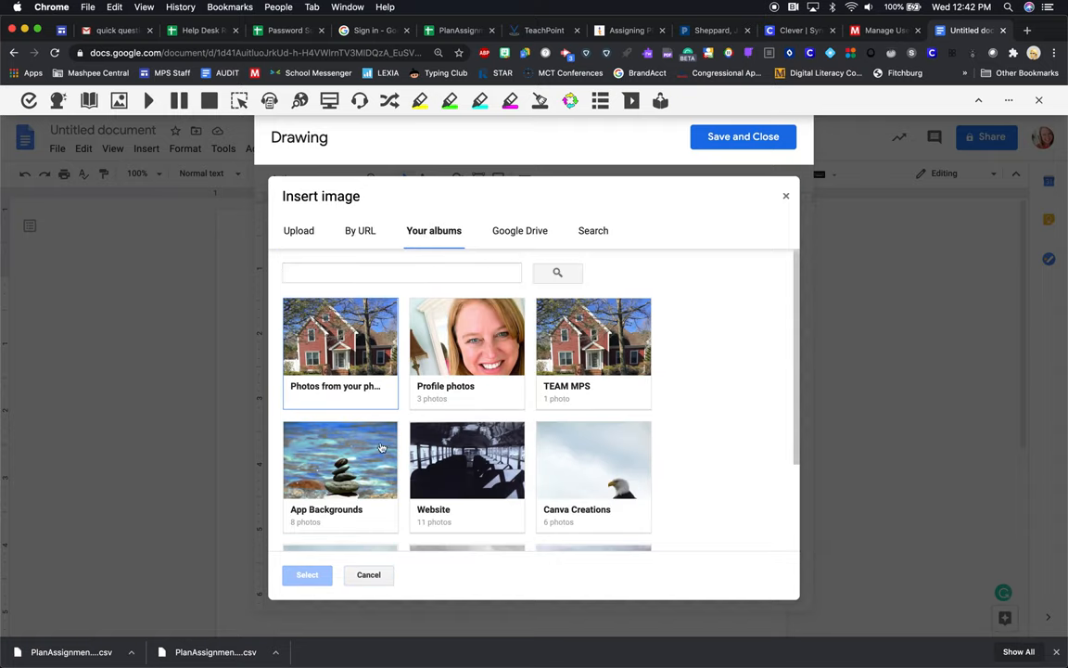
left_click(341, 460)
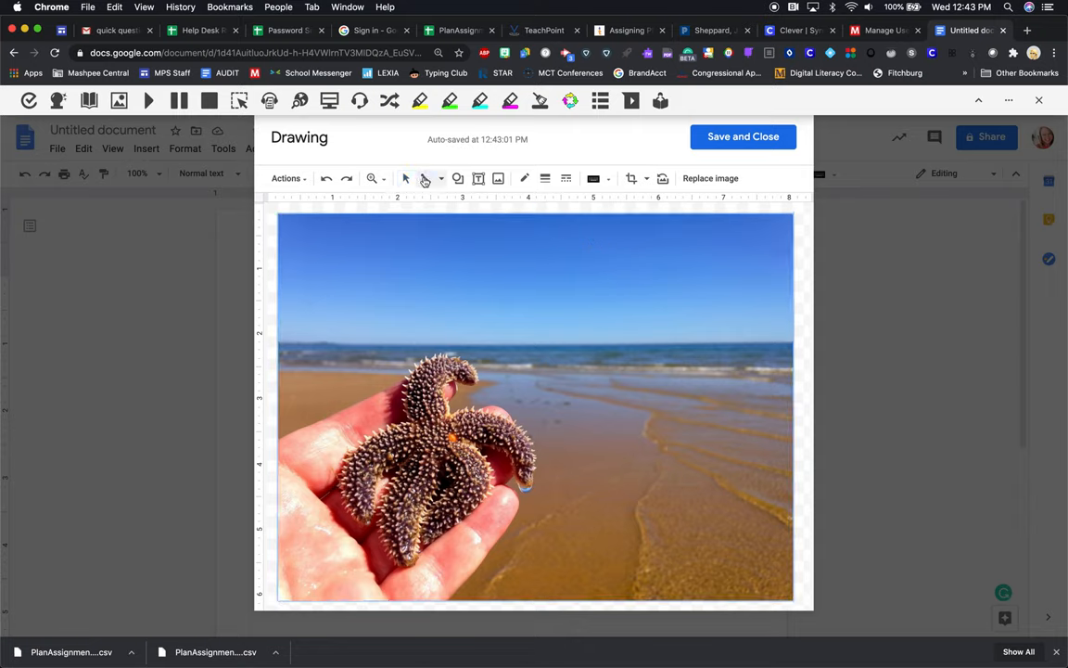
- Switch to the Scribble line tool with an 8px line weight
left_click(425, 178)
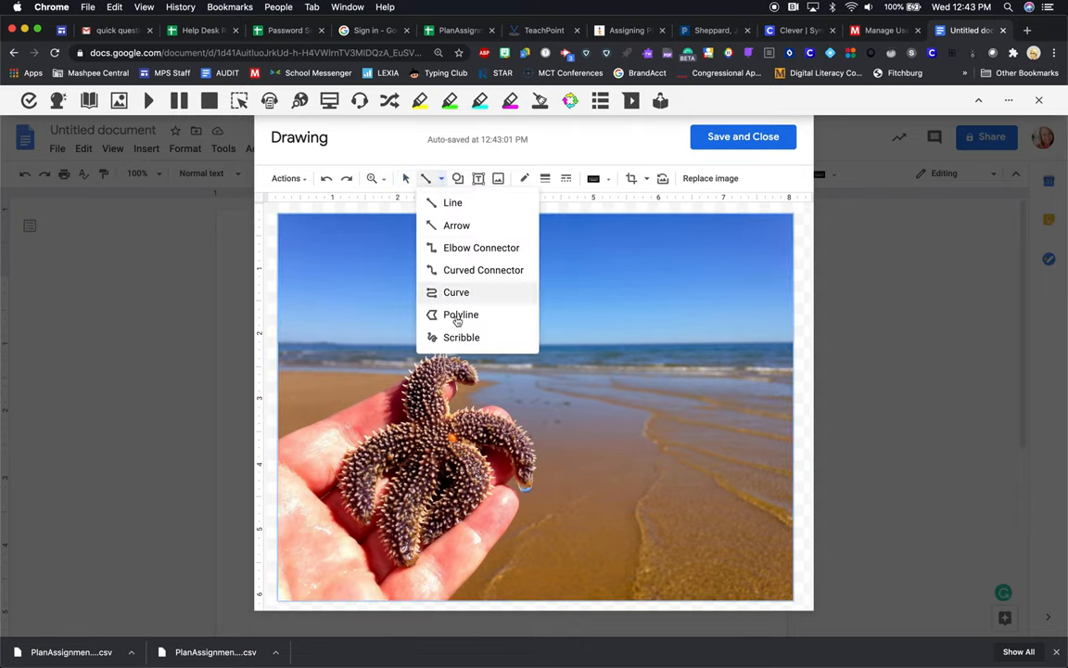
left_click(461, 315)
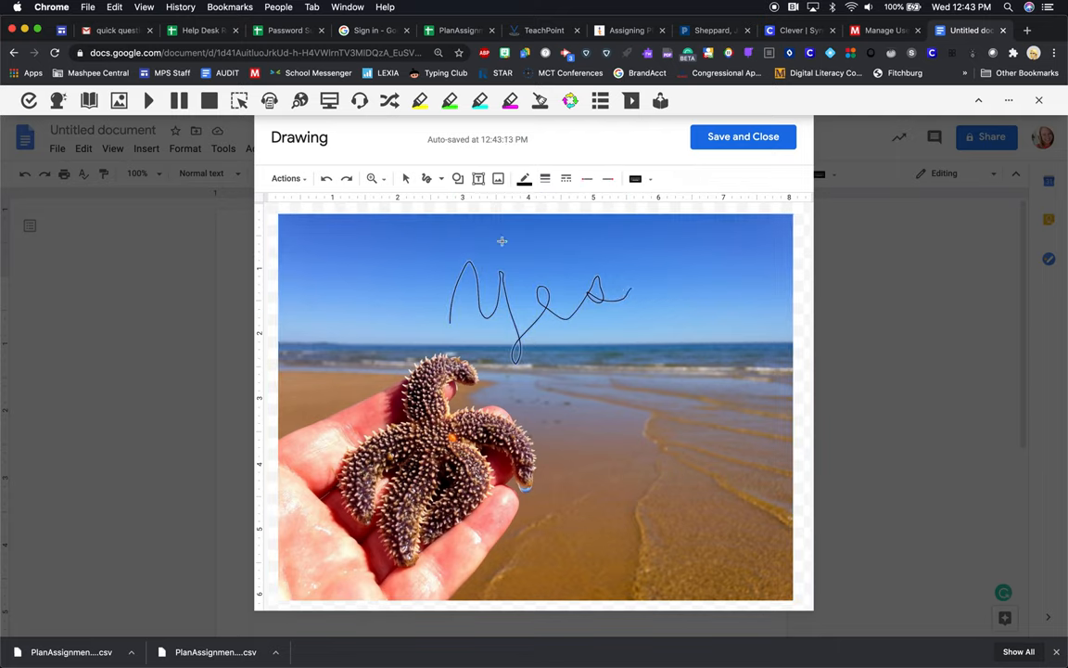
left_click(545, 178)
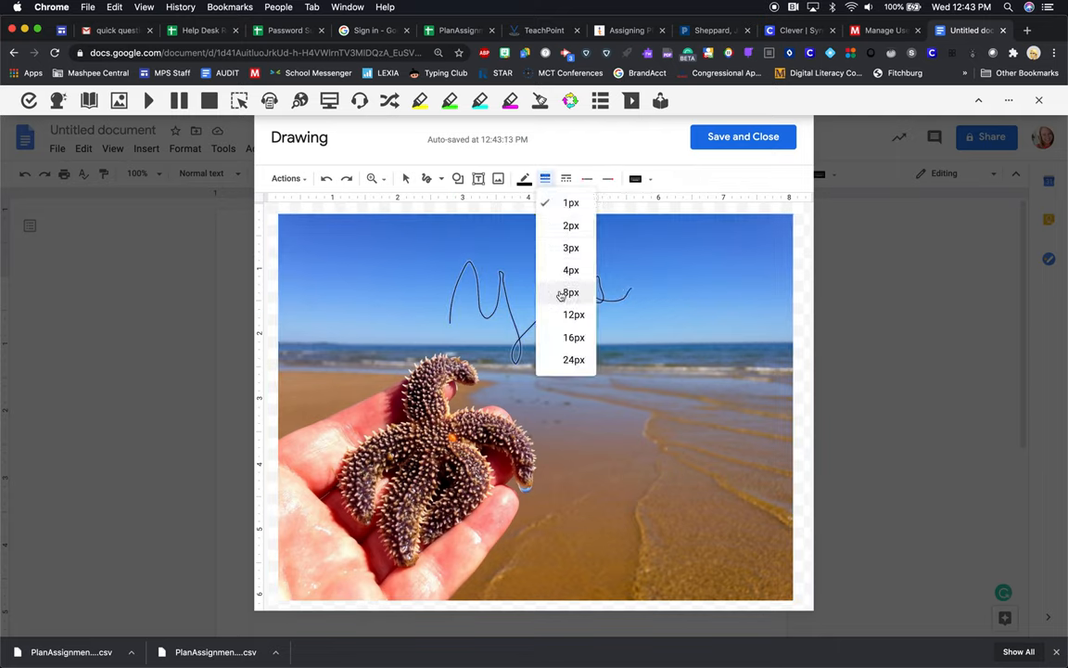
left_click(571, 293)
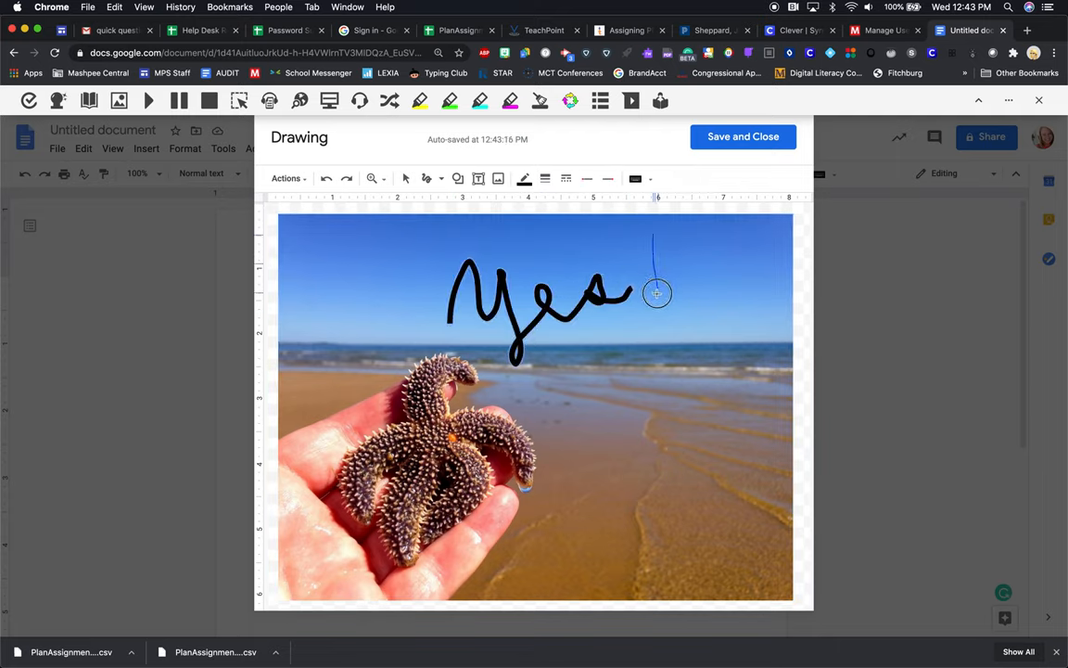
- Scribble 'Yes!' over the sky and save the drawing into the document
left_click_drag(656, 243, 661, 308)
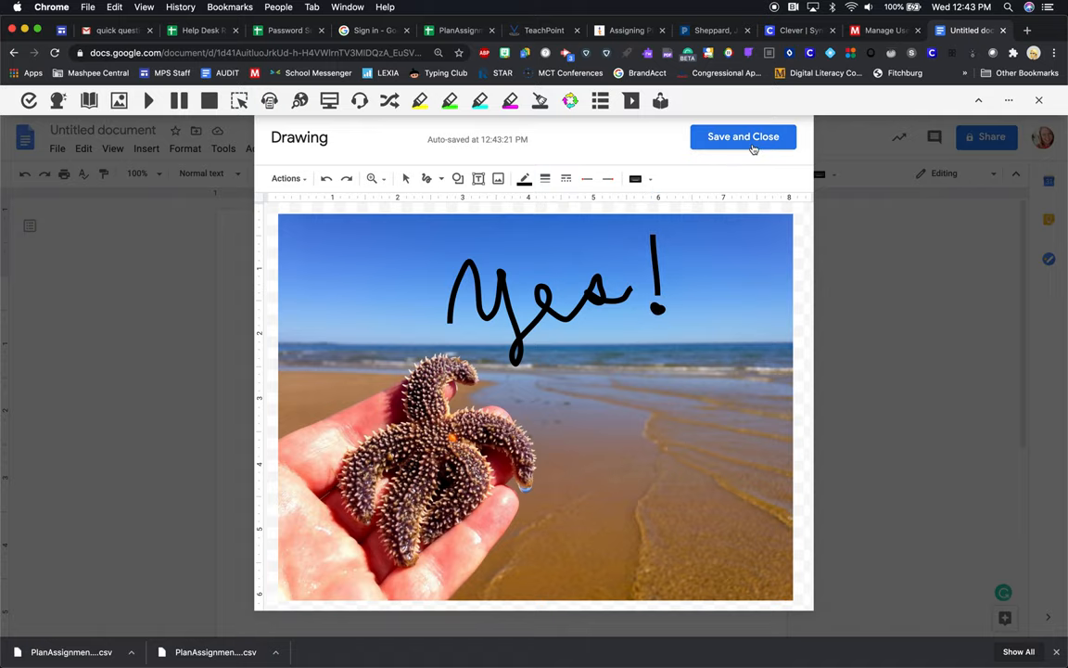
left_click(742, 137)
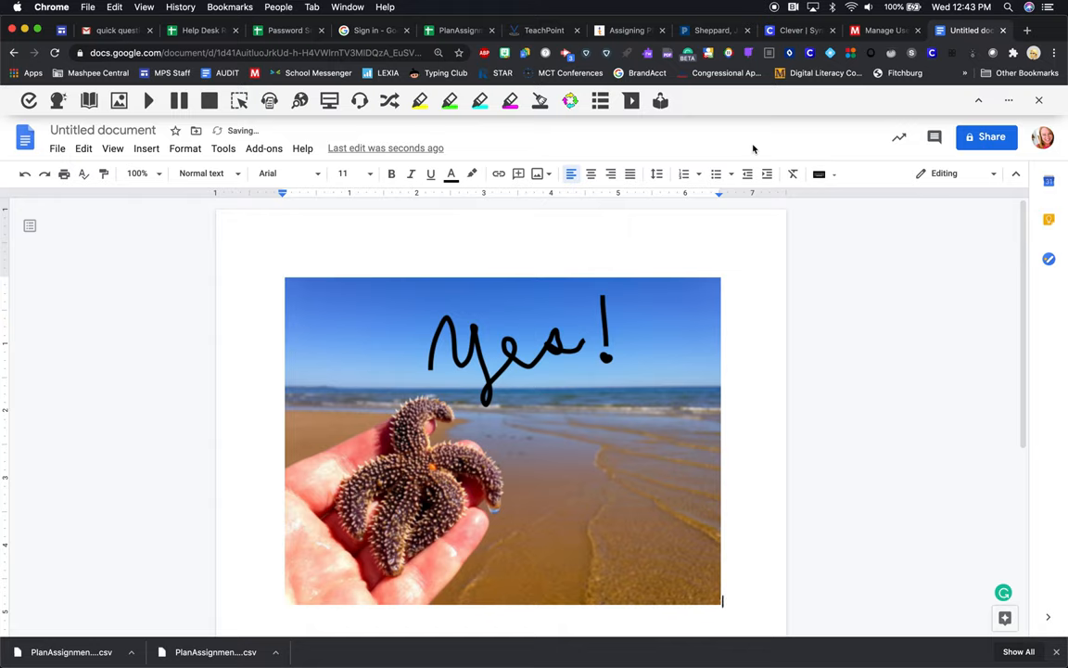